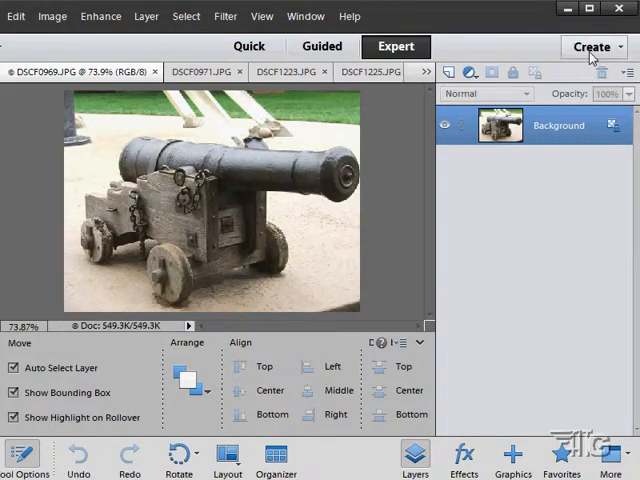
# Step: Show the Create menu's list of creation project types
pyautogui.click(592, 47)
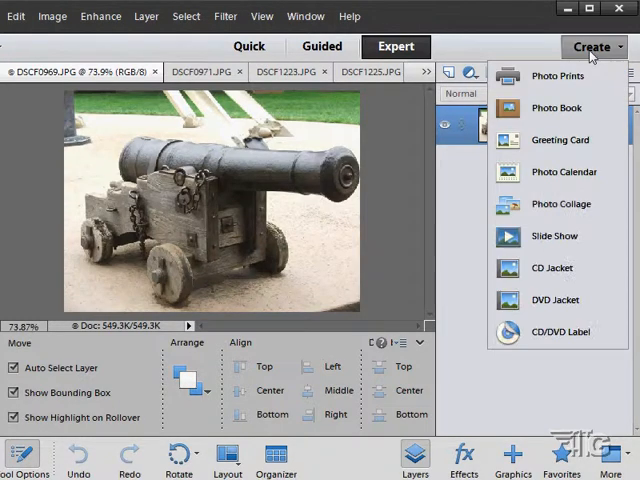
pyautogui.moveTo(563, 172)
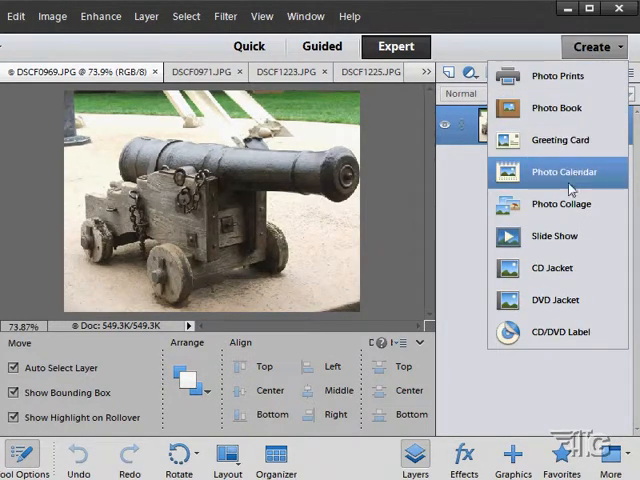
pyautogui.moveTo(548, 204)
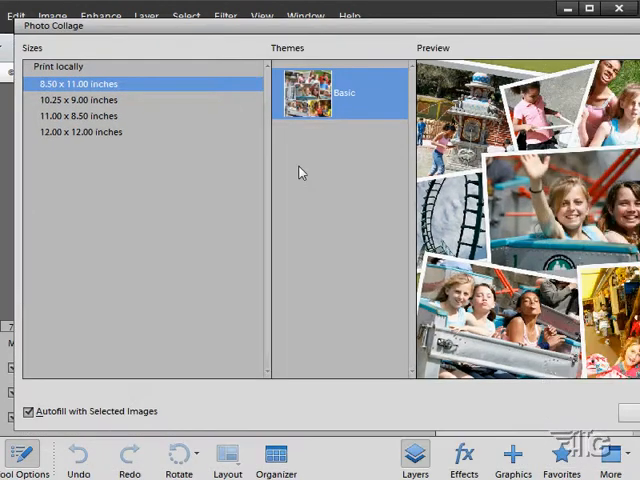
pyautogui.moveTo(113, 70)
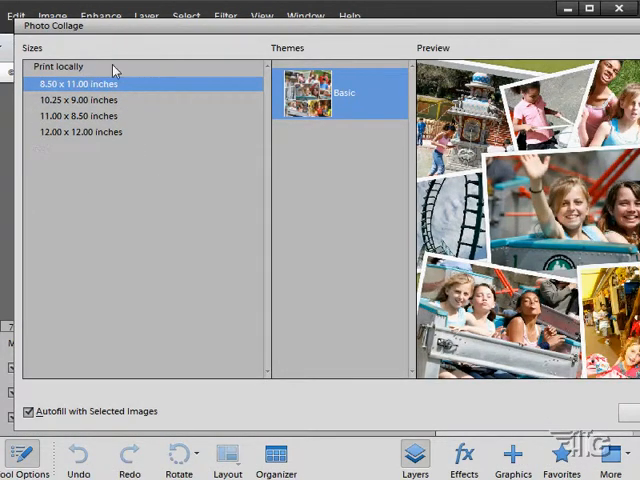
pyautogui.moveTo(143, 122)
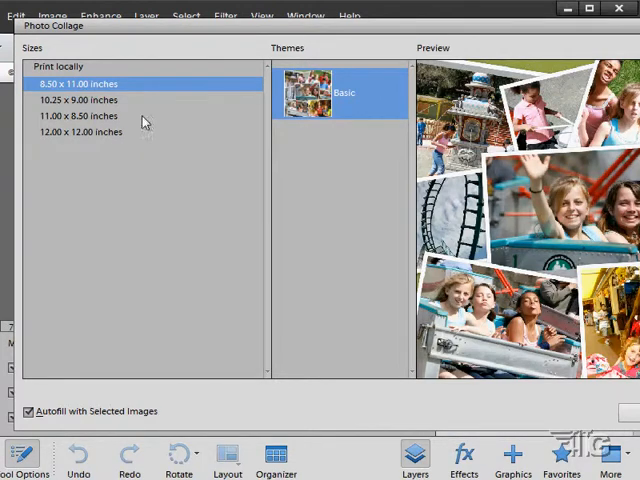
pyautogui.moveTo(293, 30)
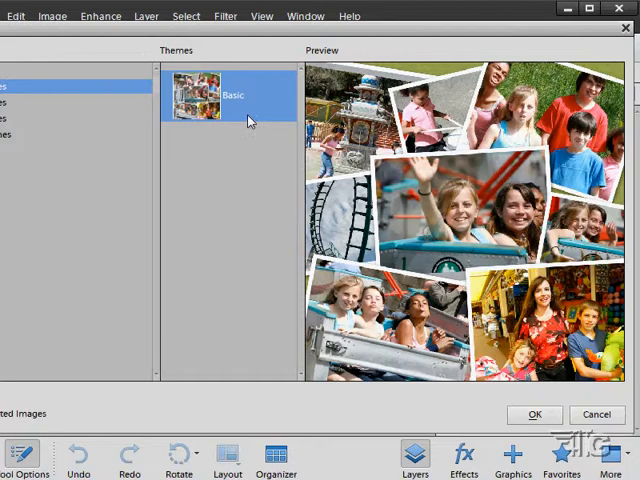
pyautogui.moveTo(614, 230)
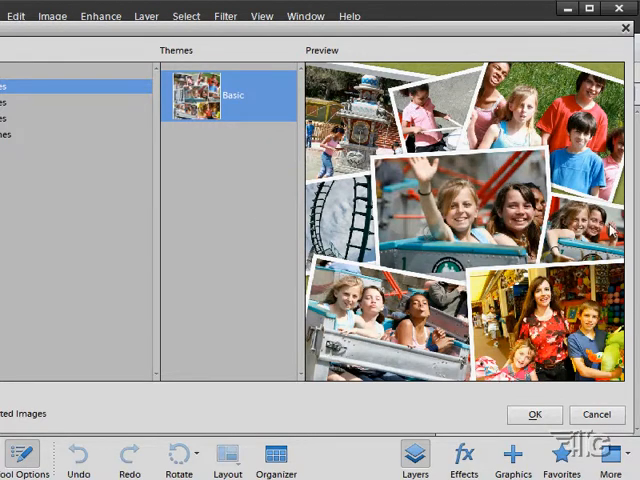
# Step: Confirm the Photo Collage dialog to auto-fill a letter-size Basic collage with the photos
pyautogui.click(534, 414)
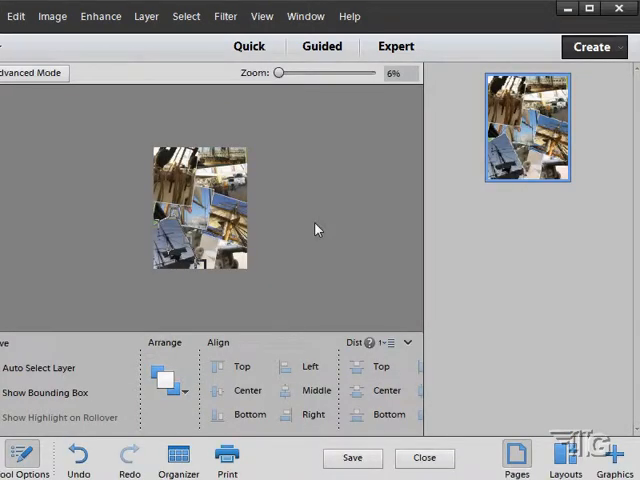
# Step: Adjust the Zoom slider to about 23% to view the ship photos
pyautogui.moveTo(281, 72); pyautogui.dragTo(277, 73)
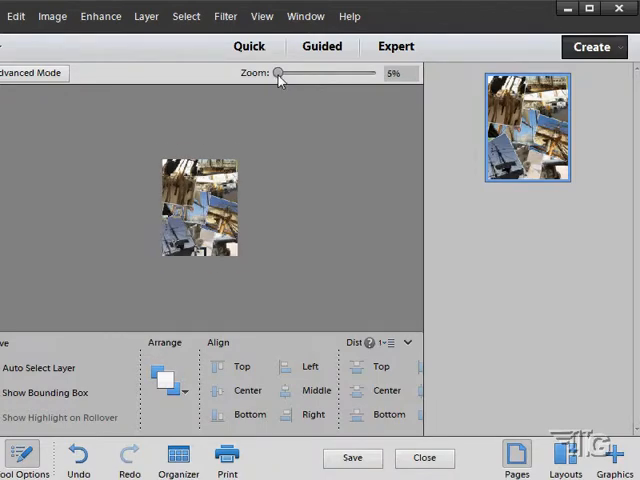
pyautogui.moveTo(283, 73); pyautogui.dragTo(287, 73)
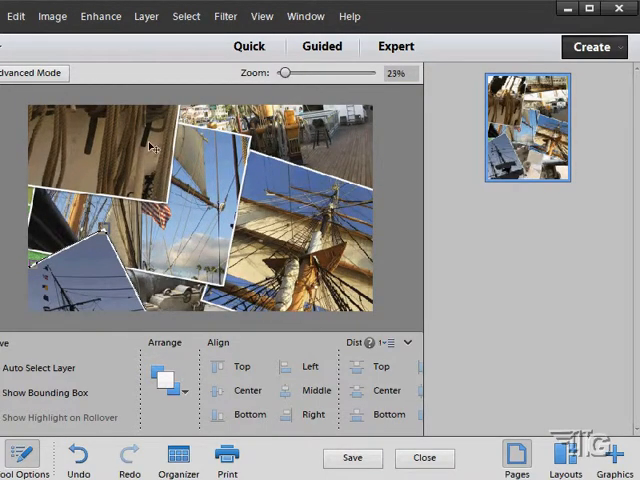
pyautogui.moveTo(283, 139)
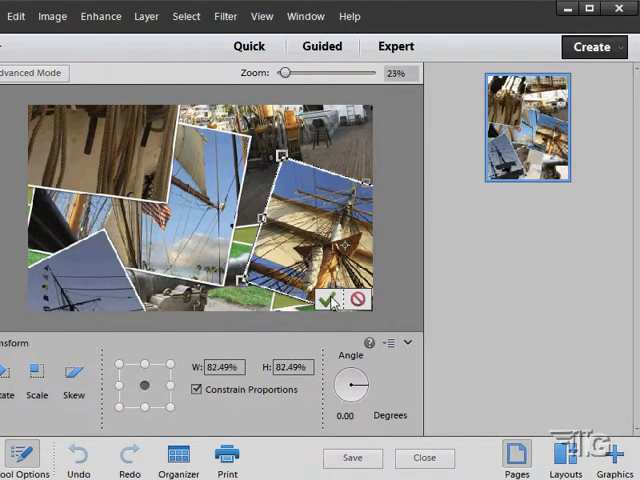
# Step: Commit the resize and tilt of the right-hand rigging photo, then reselect it
pyautogui.click(330, 300)
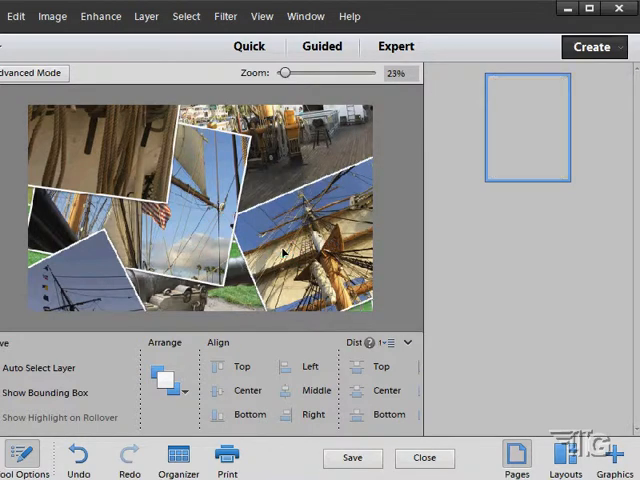
pyautogui.click(300, 240)
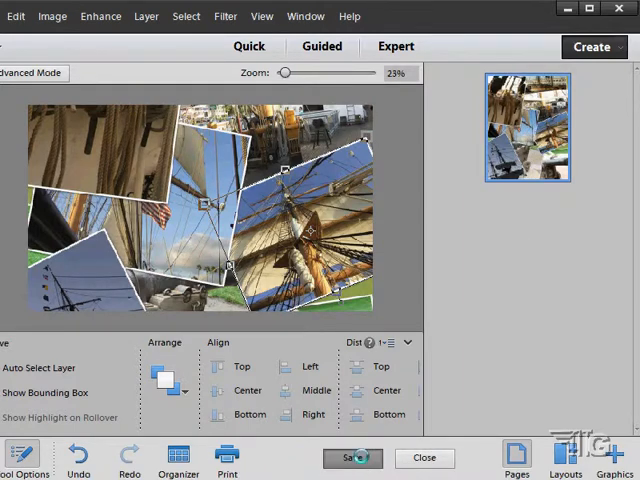
# Step: Name the collage 'tall_ships_colla…' starting from the tall_ships_greeting file name
pyautogui.click(352, 458)
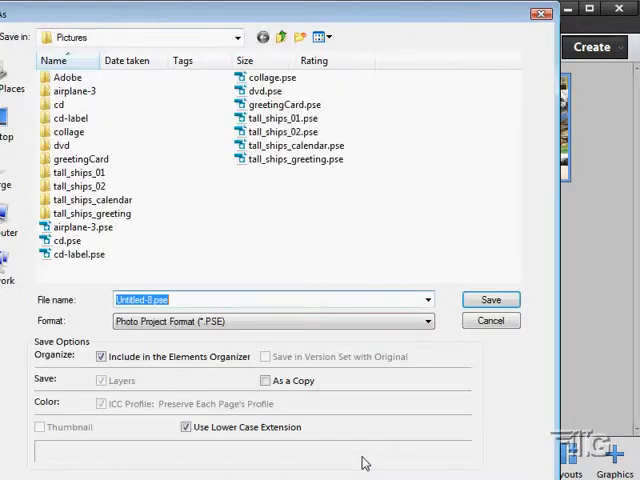
pyautogui.click(295, 159)
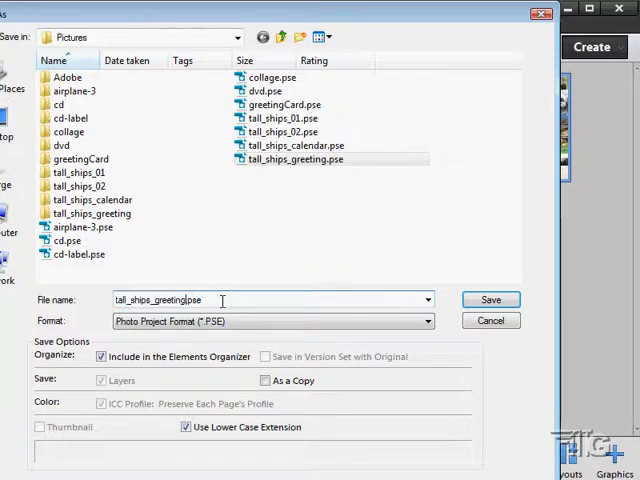
pyautogui.press('Backspace')
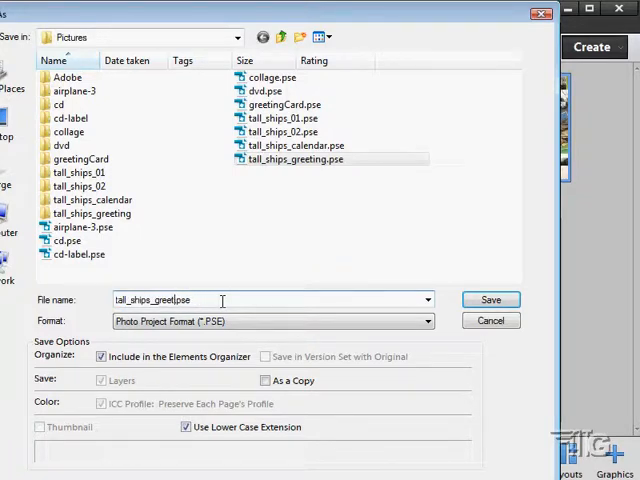
pyautogui.write('tall_ships_colla')
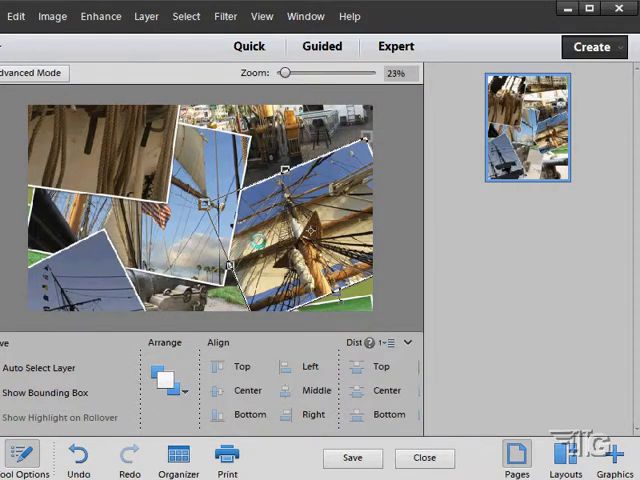
pyautogui.moveTo(555, 198)
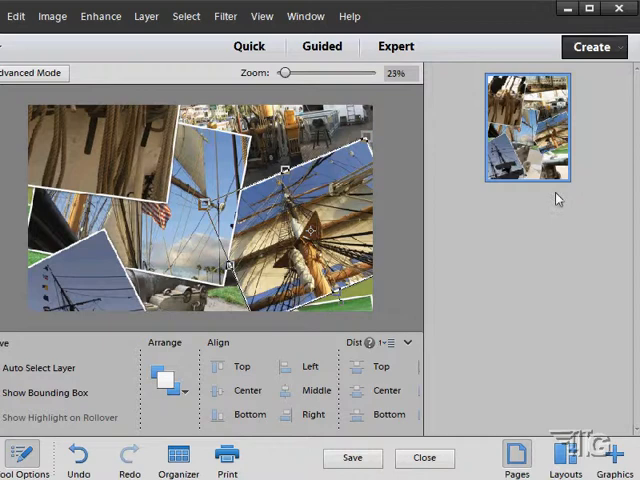
pyautogui.moveTo(390, 220)
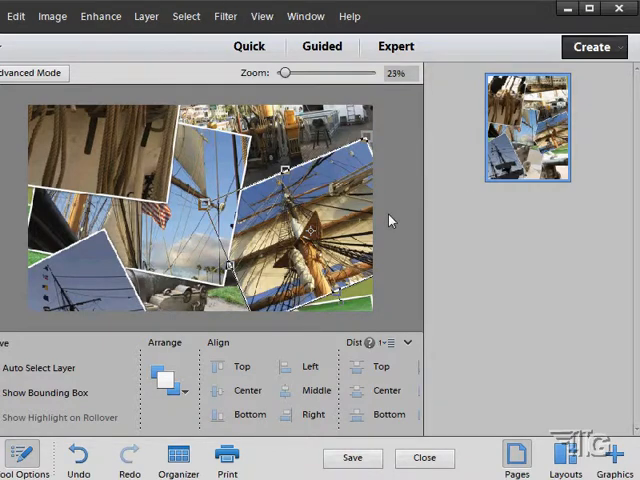
pyautogui.moveTo(500, 285)
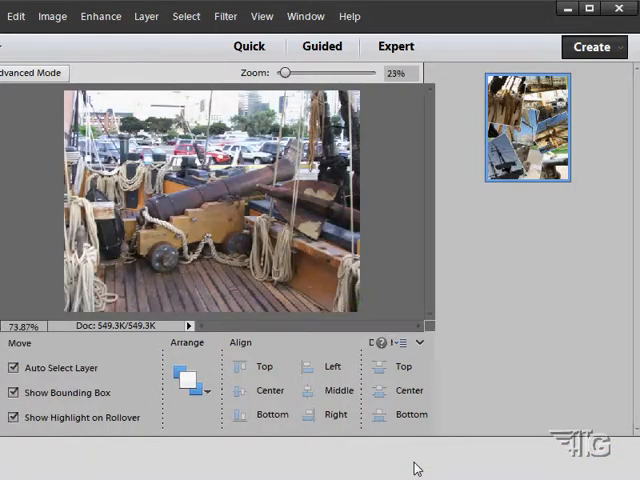
# Step: Close the collage project to return to the cannon photo in Expert mode
pyautogui.click(396, 46)
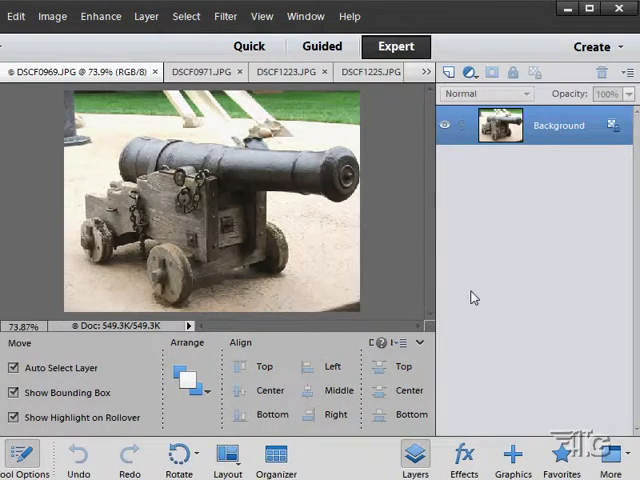